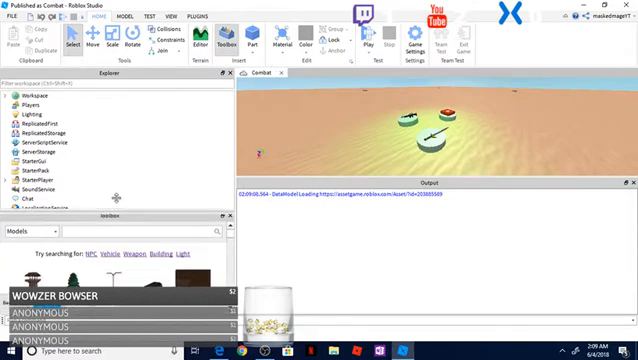
Search the Toolbox for "military" and insert Humvees with miniguns onto the desert terrain.
{"action": "left_click", "coordinate": [26, 232]}
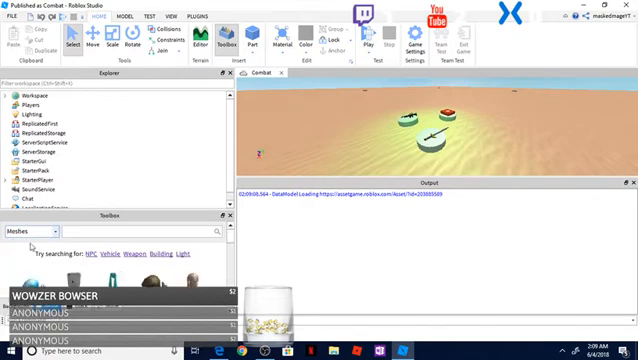
{"action": "left_click", "coordinate": [30, 232]}
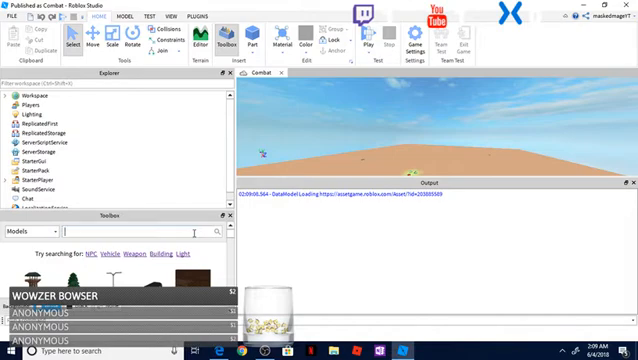
{"action": "type", "text": "military"}
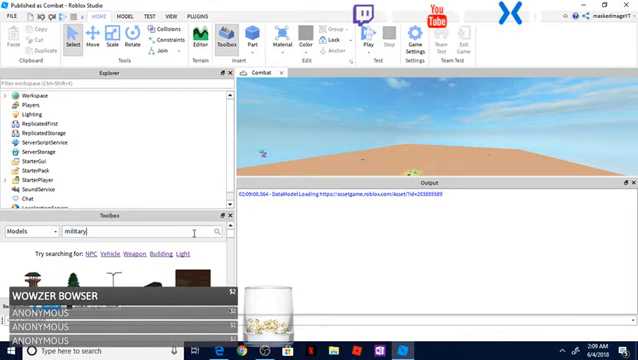
{"action": "key", "text": "Return"}
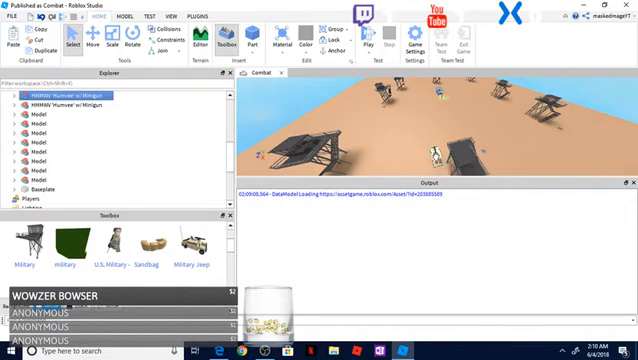
Search "sniper" and add a sniper rifle tool to the StarterPack so players spawn with it.
{"action": "left_click", "coordinate": [80, 98]}
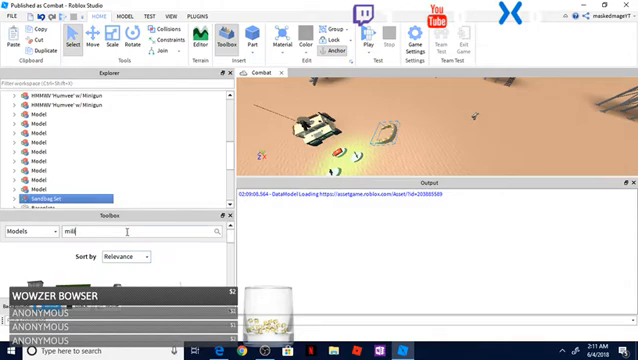
{"action": "type", "text": "sniper"}
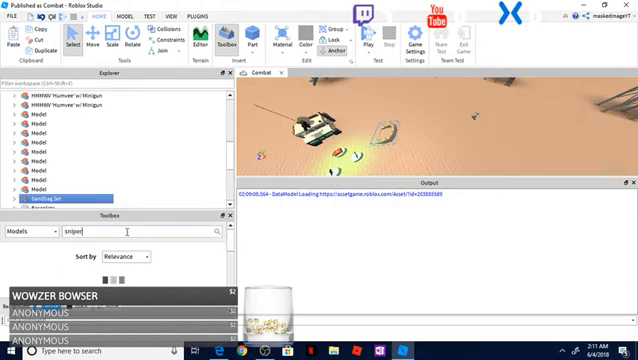
{"action": "key", "text": "Return"}
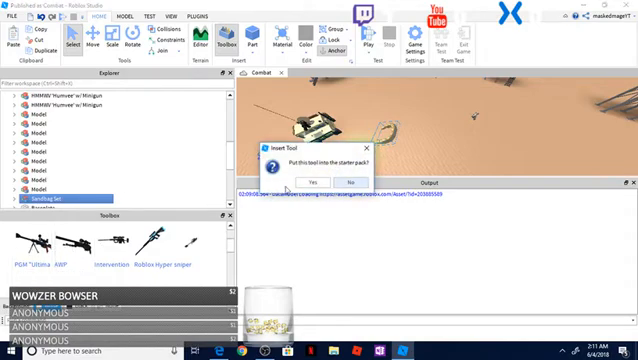
{"action": "left_click", "coordinate": [318, 180]}
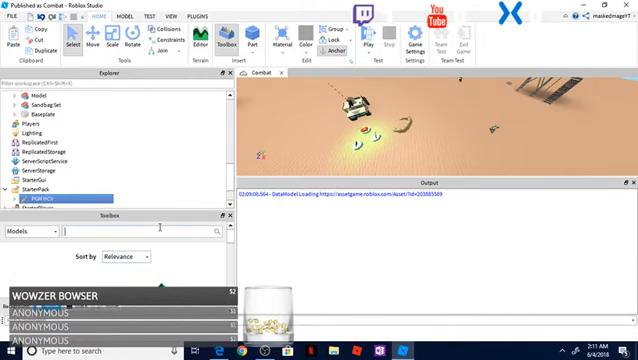
Search "fort" and insert two fort models among the vehicles on the desert map.
{"action": "type", "text": "ca"}
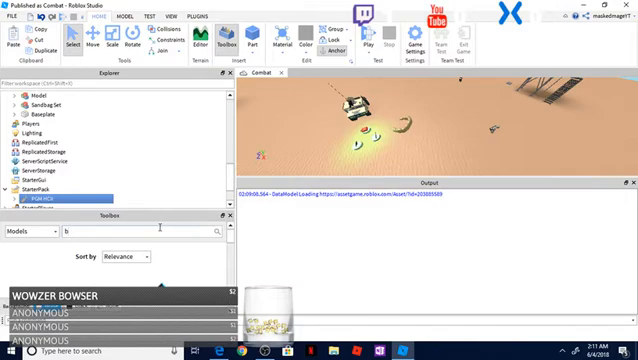
{"action": "type", "text": "fort"}
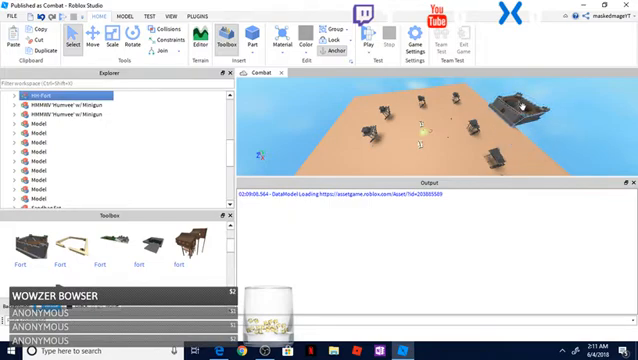
{"action": "left_click", "coordinate": [80, 100]}
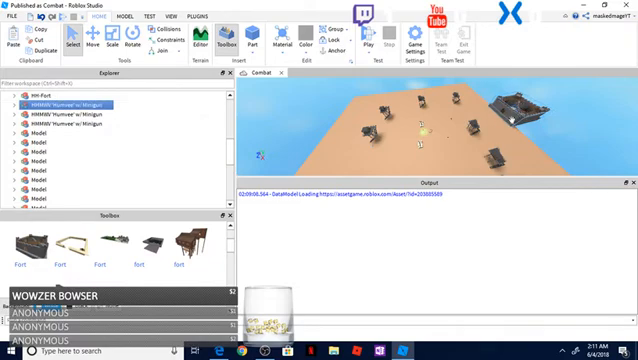
{"action": "left_click", "coordinate": [40, 96]}
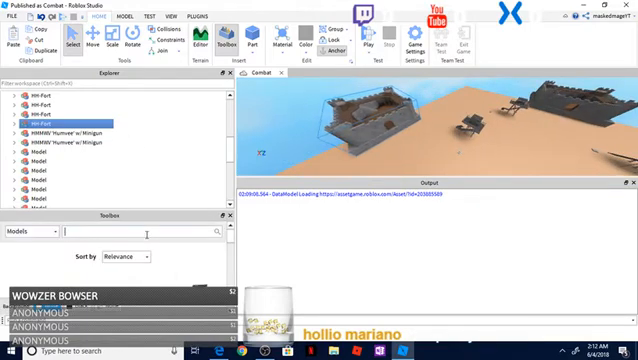
Search "mounted", place a mounted machine gun, stop the playtest and pick another gun tool.
{"action": "type", "text": "ma"}
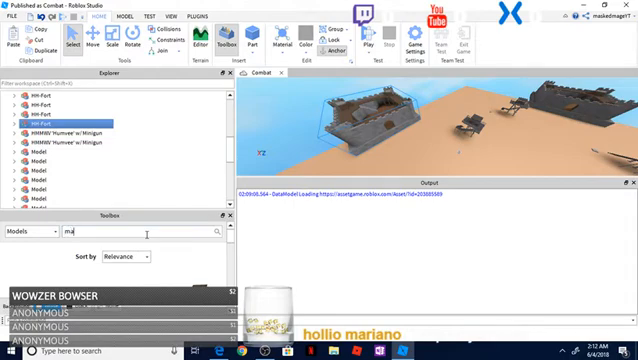
{"action": "type", "text": "ounted"}
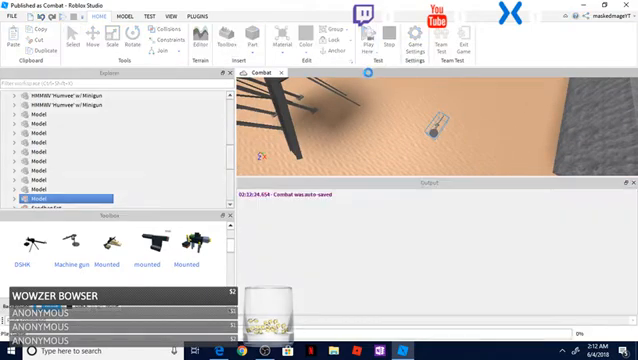
{"action": "left_click", "coordinate": [364, 352]}
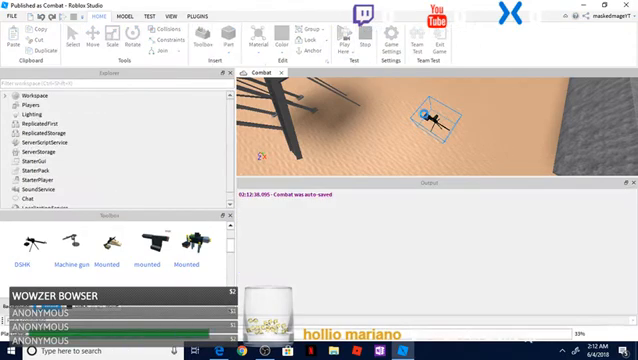
{"action": "left_click", "coordinate": [348, 40]}
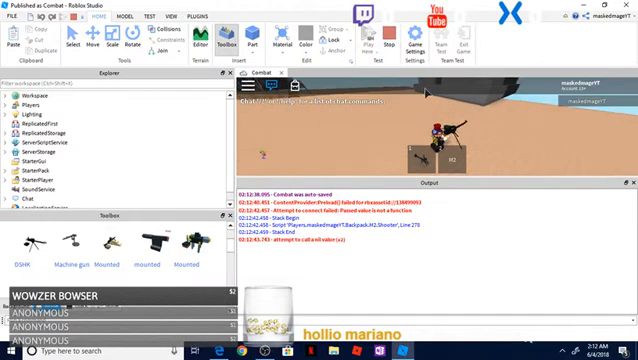
{"action": "left_click", "coordinate": [378, 44]}
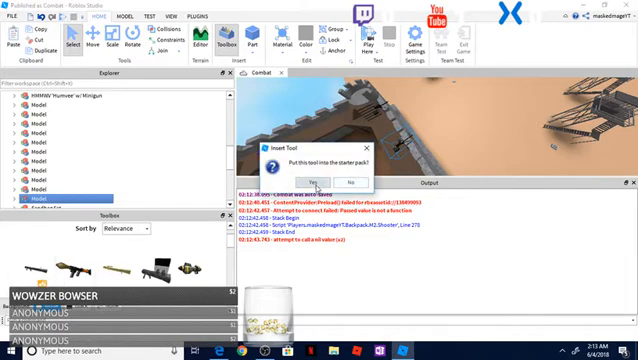
Answer the StarterPack prompt for the tool, then search the Toolbox for "helicopter" models.
{"action": "left_click", "coordinate": [308, 180]}
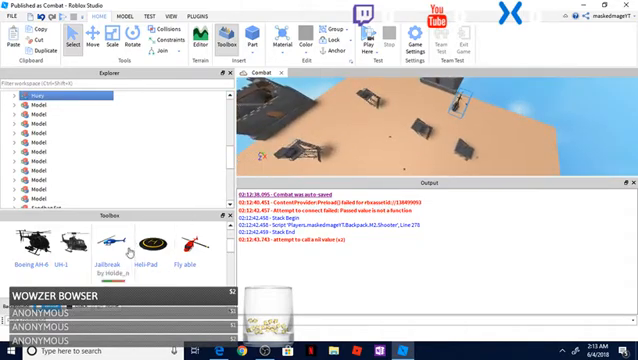
{"action": "type", "text": "helicopter"}
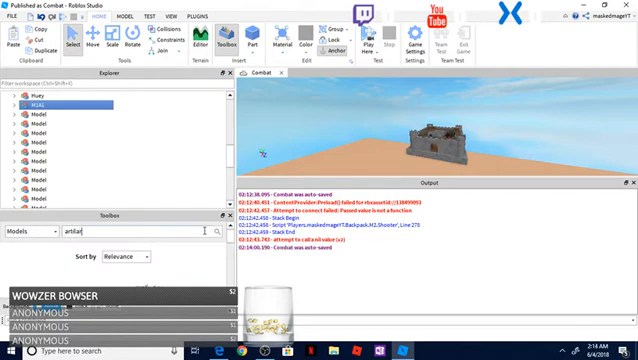
Clear the search to browse military trucks and artillery pieces in the Toolbox results.
{"action": "key", "text": "BackSpace"}
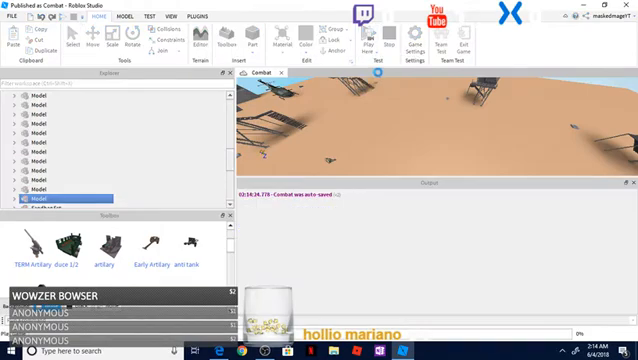
{"action": "left_click", "coordinate": [372, 42]}
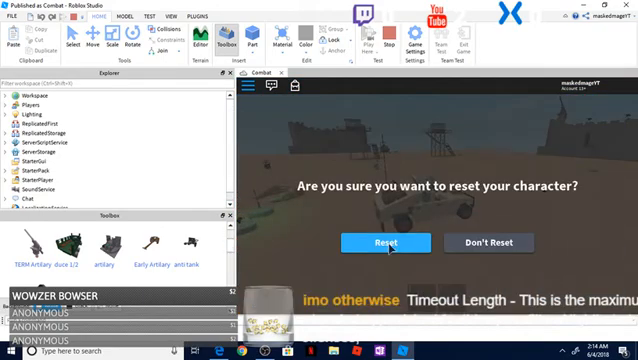
{"action": "left_click", "coordinate": [382, 244]}
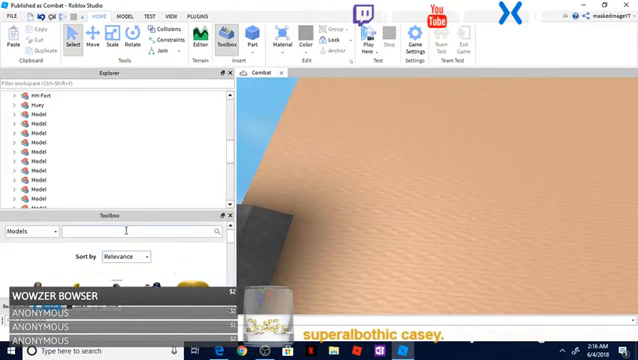
Search "helicopter" again and insert a grey helicopter beside the large rock.
{"action": "type", "text": "helicopter"}
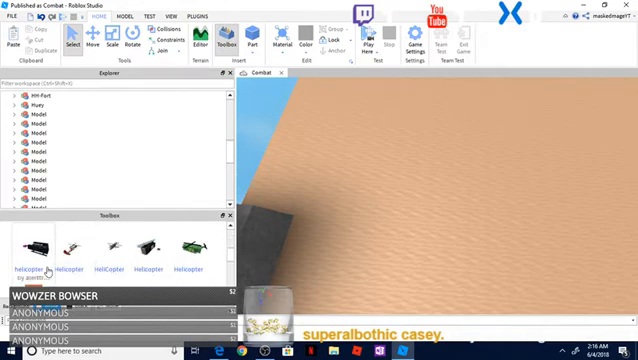
{"action": "scroll", "scroll_direction": "down", "scroll_amount": 3}
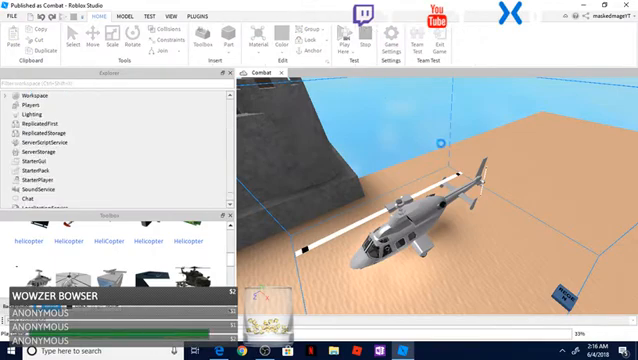
{"action": "left_click", "coordinate": [354, 42]}
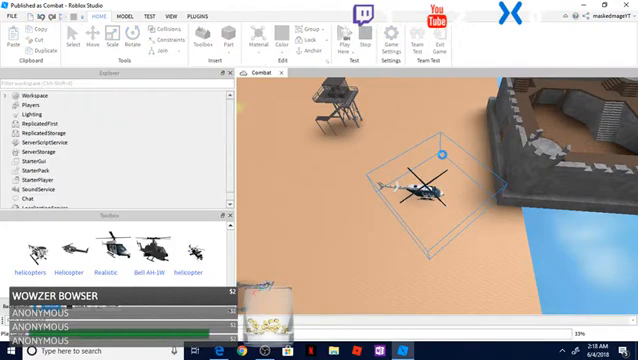
Insert the watchtower model onto the sand beside the walled base near the water.
{"action": "left_click", "coordinate": [352, 40]}
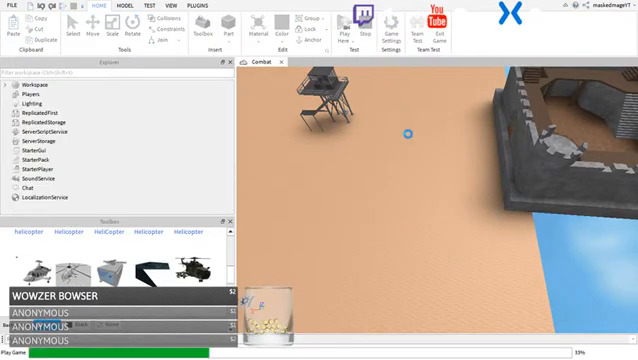
Search the model library for "enemy" and place a red-clad soldier below the rock wall.
{"action": "left_click", "coordinate": [350, 30]}
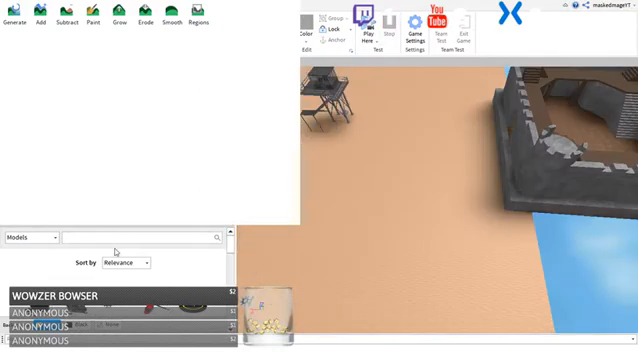
{"action": "type", "text": "enemy"}
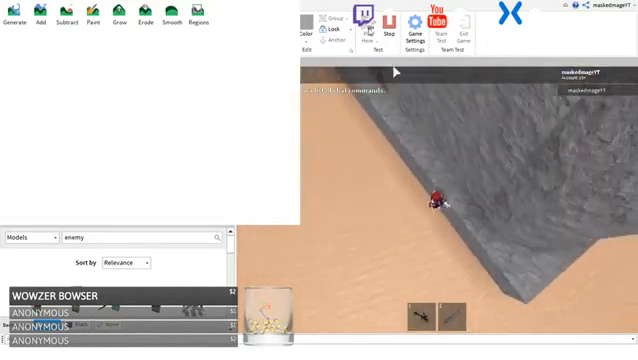
Start a playtest of the fortress map from the Home tab with the player on the walls.
{"action": "left_click", "coordinate": [368, 24]}
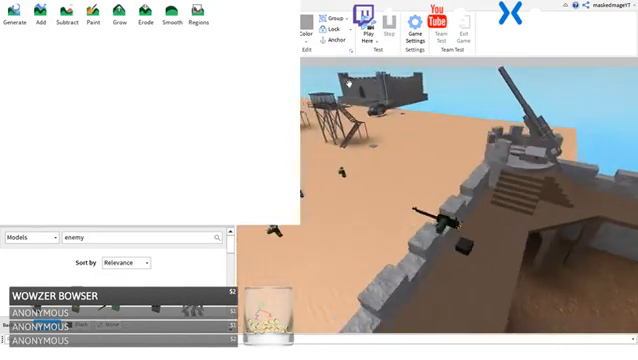
{"action": "left_click", "coordinate": [348, 20]}
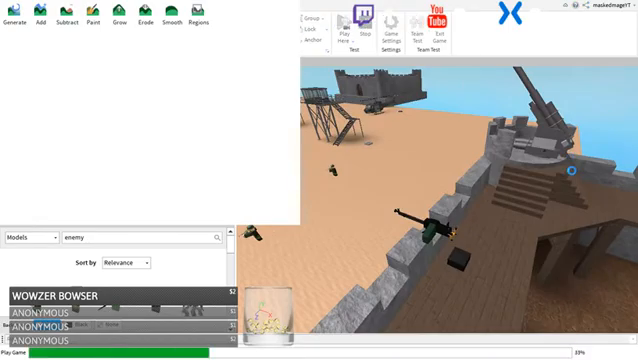